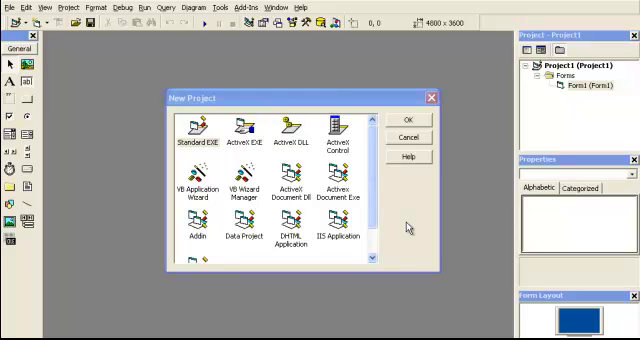
mouse_move(220, 150)
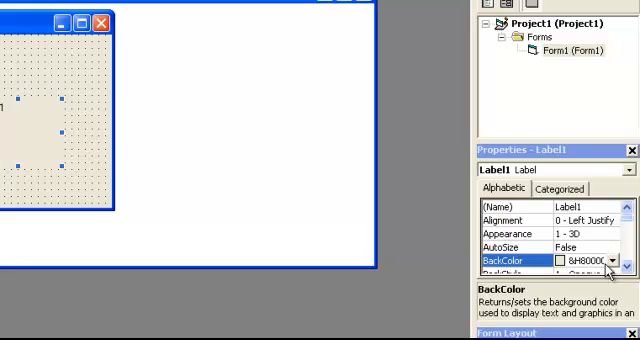
Create Project1 as a Standard EXE project containing Form1 with a label.
left_click(612, 261)
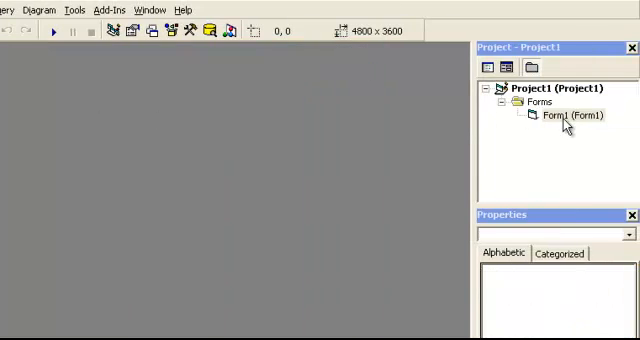
View Form1's code and pick Form from the object list to generate Form_Load.
right_click(566, 115)
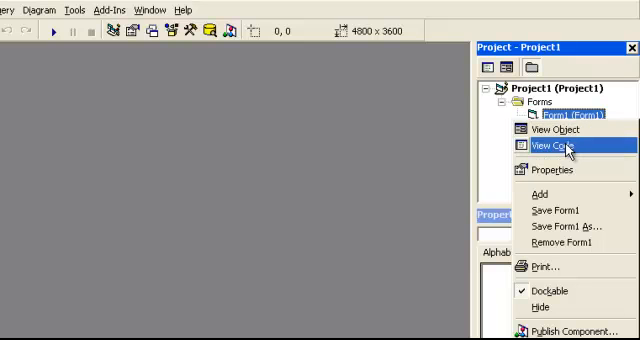
left_click(558, 146)
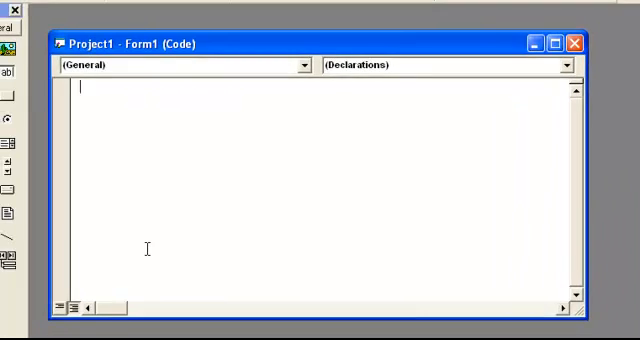
left_click(299, 64)
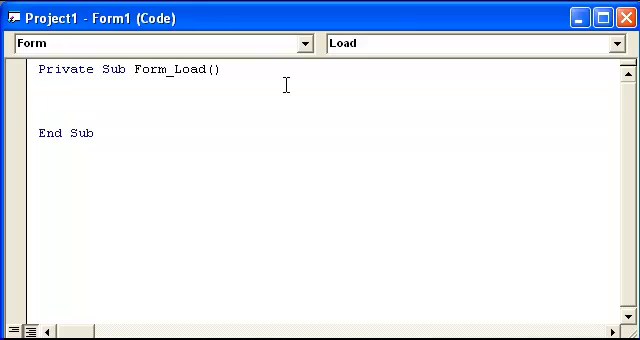
Add 'Declare, Dim ctlEachControl As Control, and For Each ctlEachControl In Controls...Next.
type("'Declare")
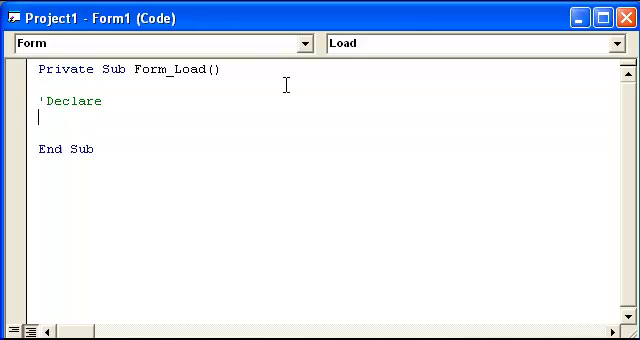
type("Dim ctlEachControl As Control")
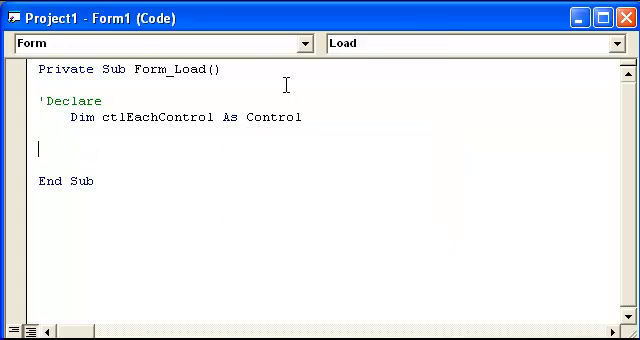
type("'Loop Through Find Type")
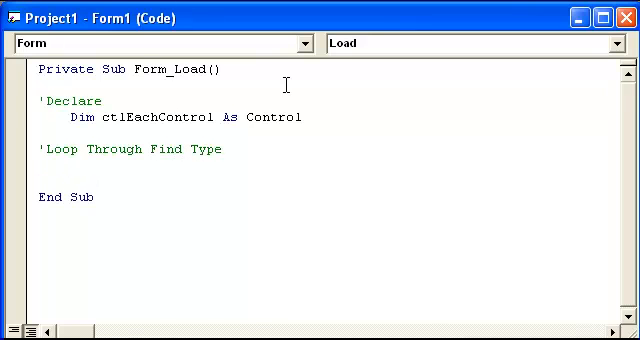
type("For Each c")
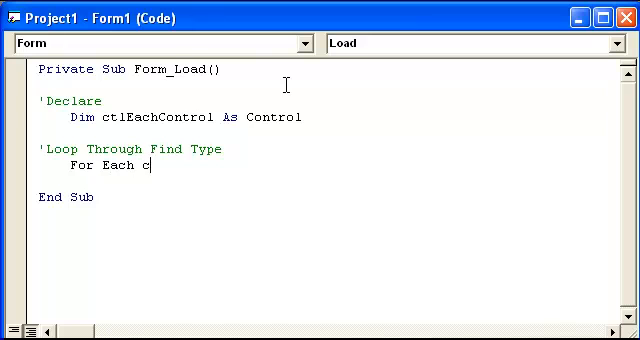
type("tlEachControl")
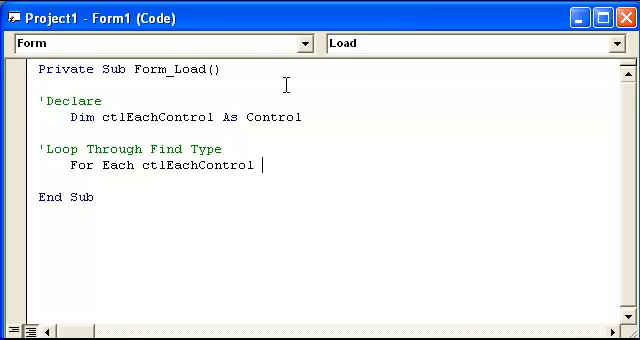
type("I")
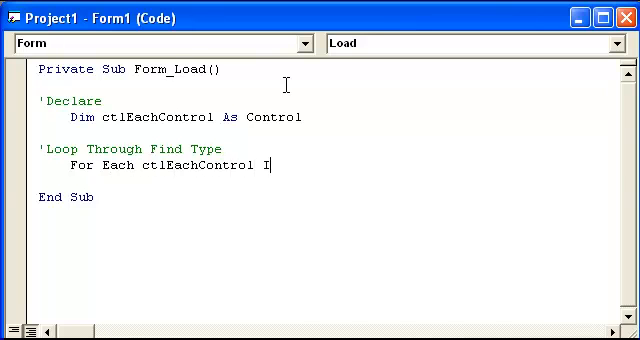
type("n Controls")
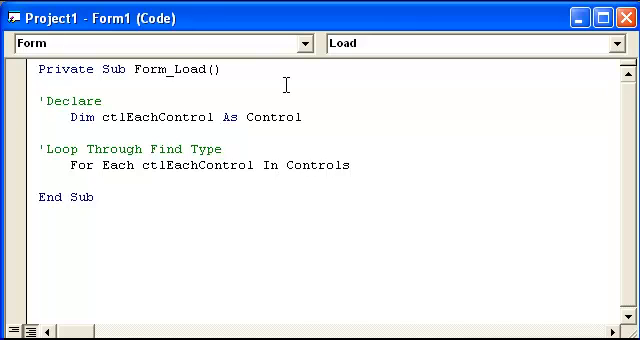
type("Next")
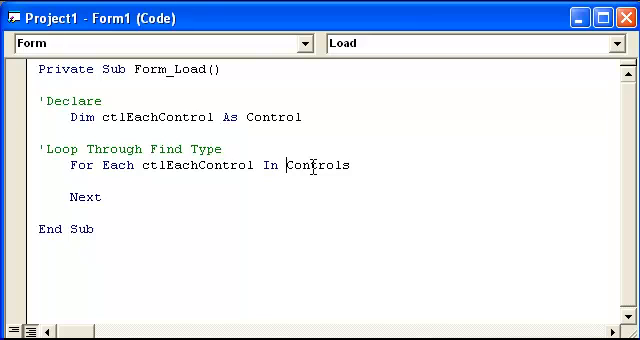
type("Form")
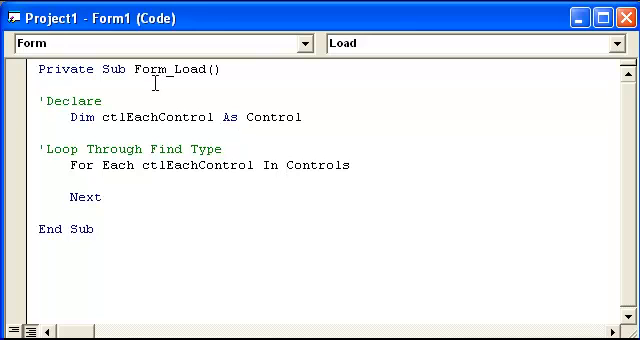
mouse_move(311, 157)
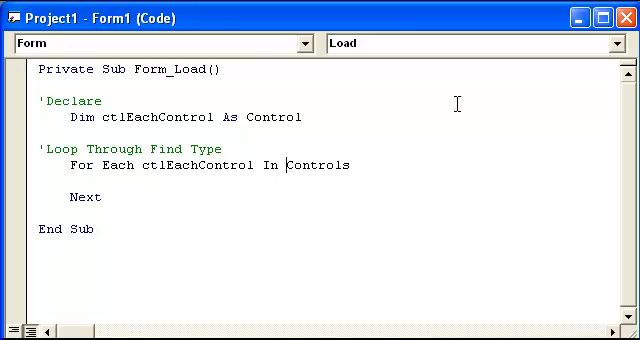
mouse_move(287, 168)
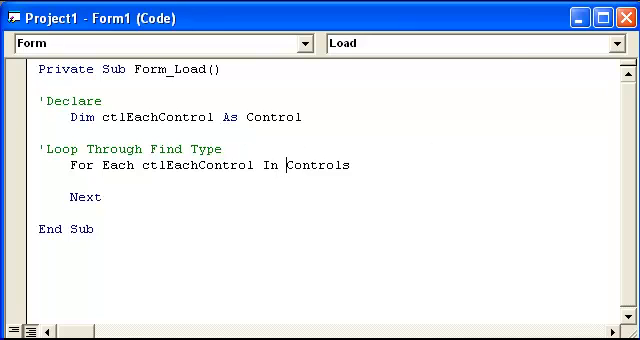
mouse_move(329, 199)
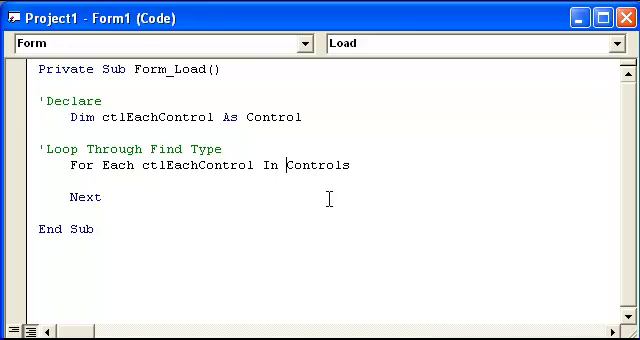
Add If TypeOf ctlEachControl Is CommandButton with MsgBox ctlEachControl.Name inside the loop.
type("ct")
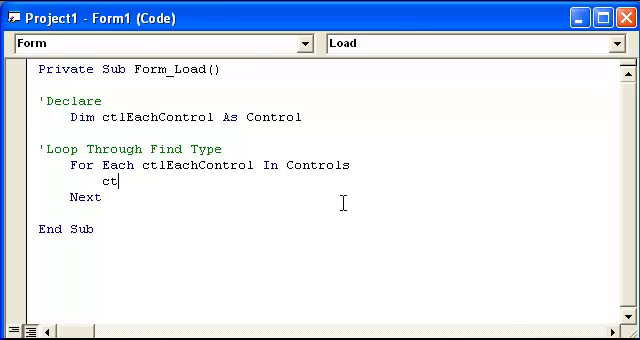
type("lEachControl")
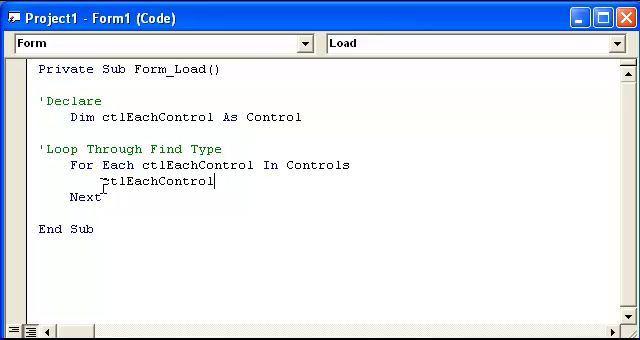
type("If TypeOf")
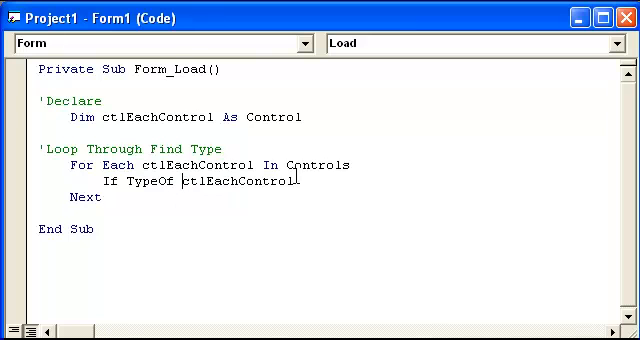
type("Is")
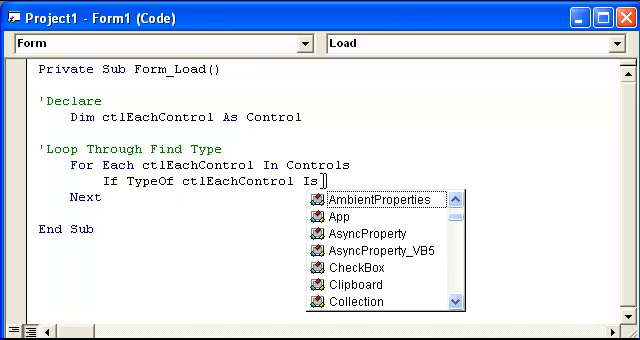
type("CommandButton Then")
type("End I")
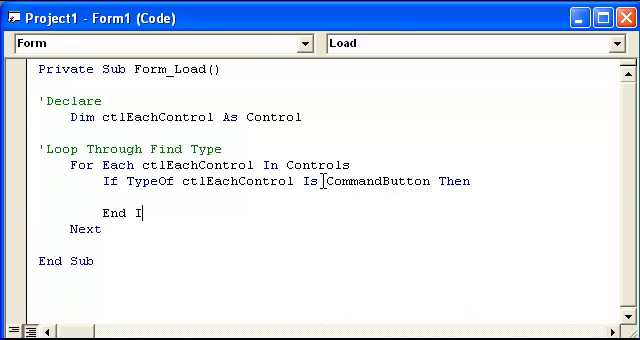
type("ctlEach")
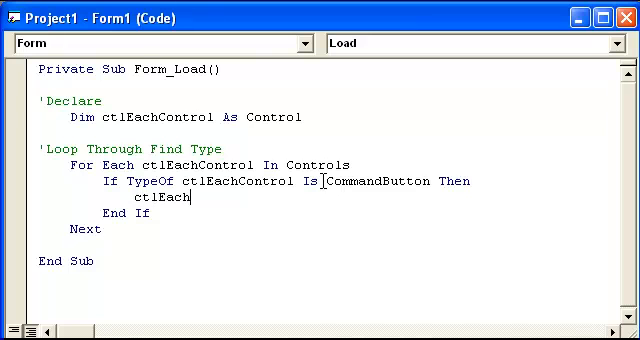
type("Control.Nam")
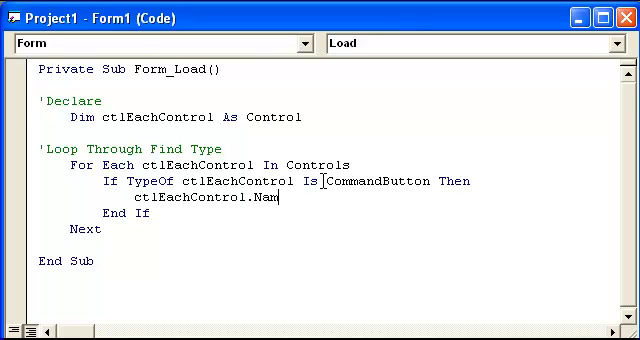
type("e")
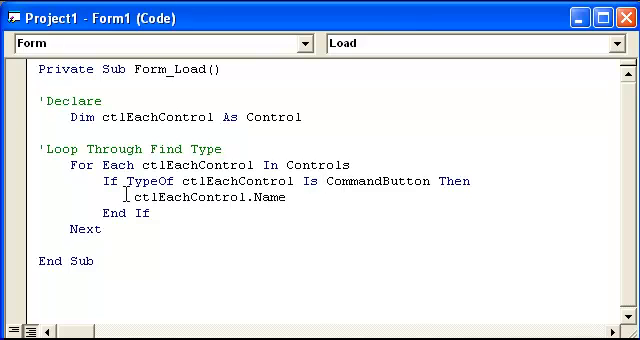
type("MsgBox")
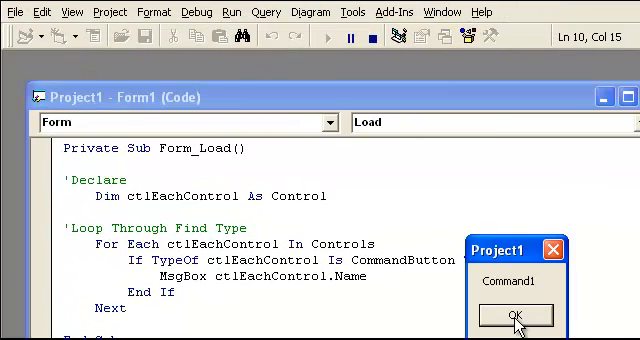
Dismiss the Command1 message box shown by the running project.
left_click(514, 315)
type(" Not")
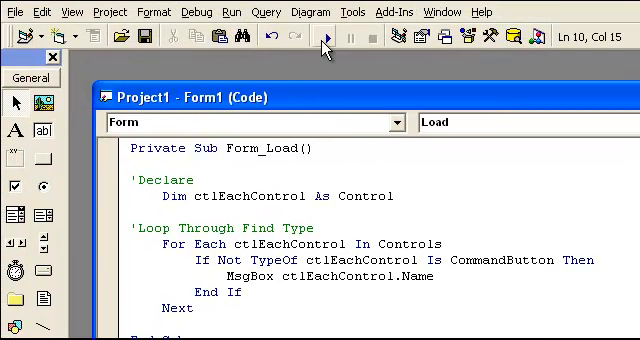
left_click(326, 37)
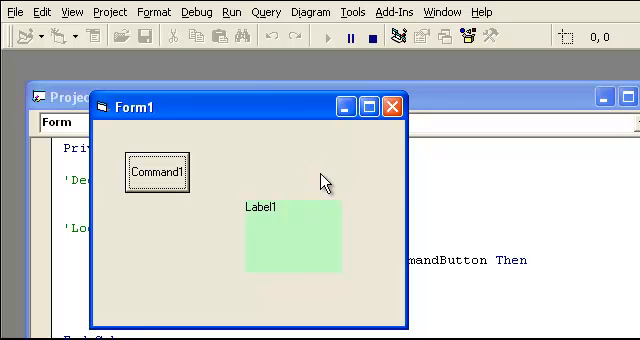
mouse_move(332, 170)
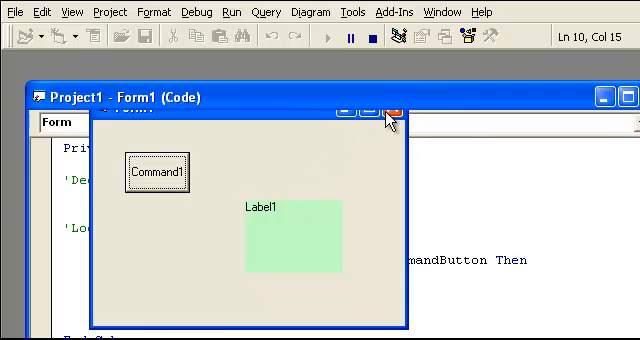
left_click(396, 107)
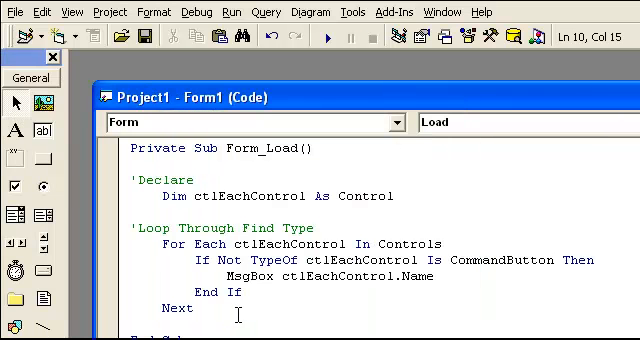
left_click(620, 90)
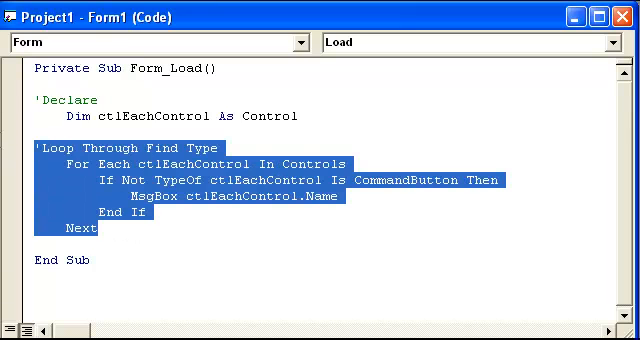
Delete the old Form_Load code and type 'Declare and Dim colCollection As.
key("Delete")
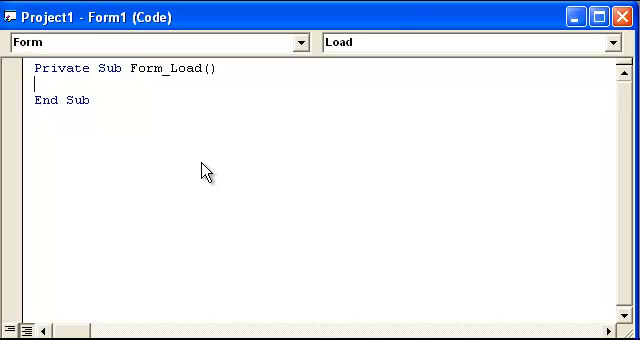
type("'")
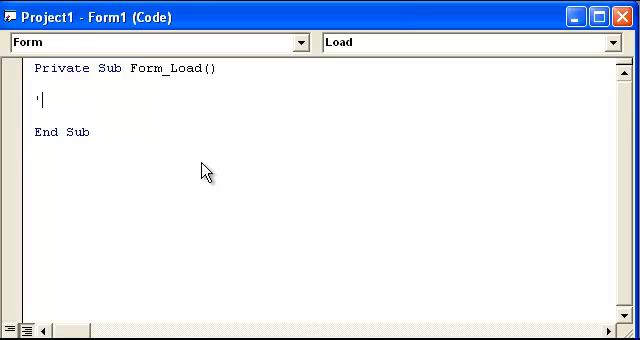
type("Declare")
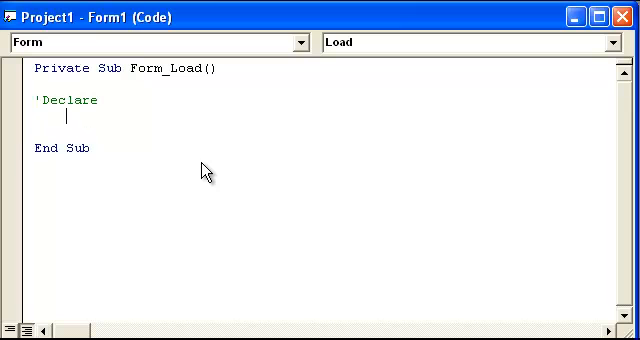
type("Dim colCo")
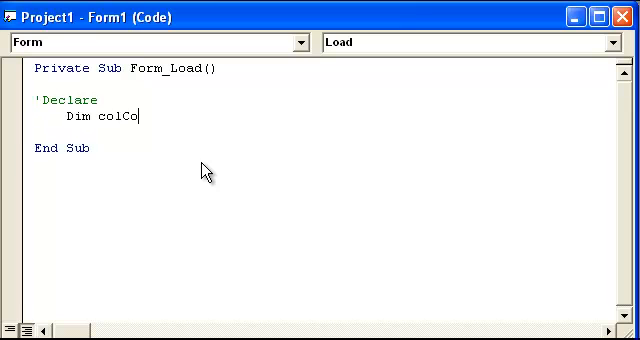
type("llection As")
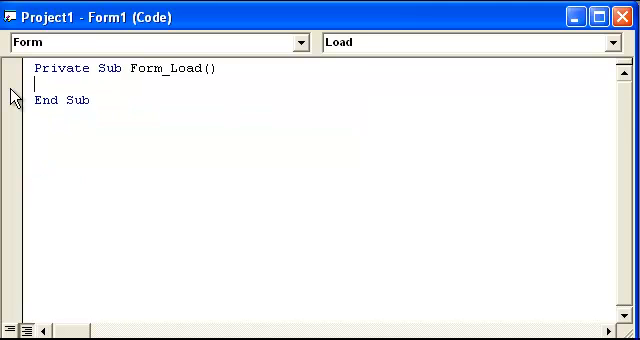
Add Option Explicit, 'Declare and Private colCollection As New Collection to General Declarations.
triple_click(130, 68)
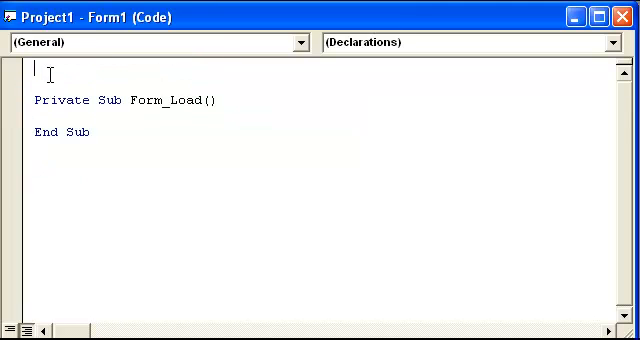
type("Option Exp")
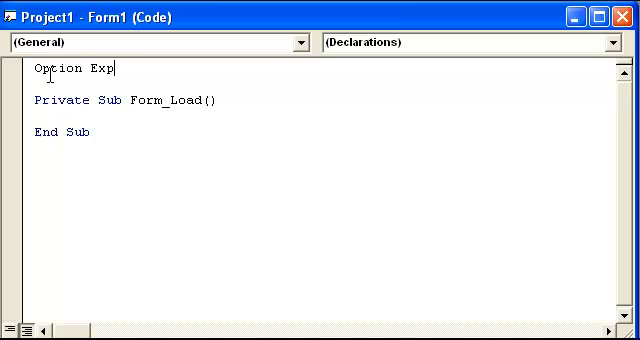
type("licit")
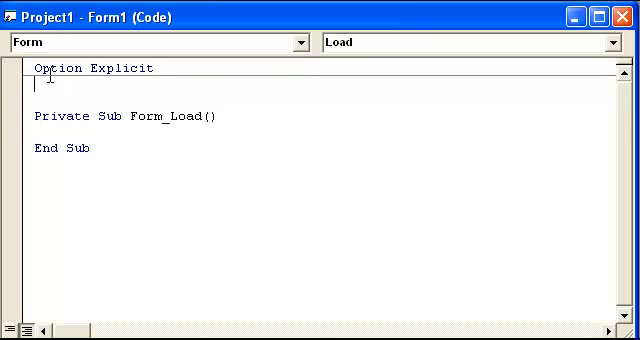
type("'Declare")
type("Private")
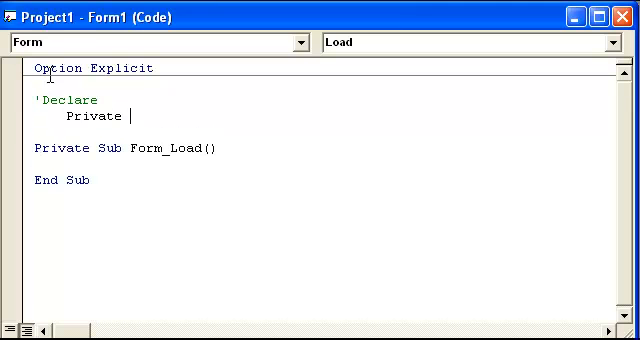
type("colCollection As Collection")
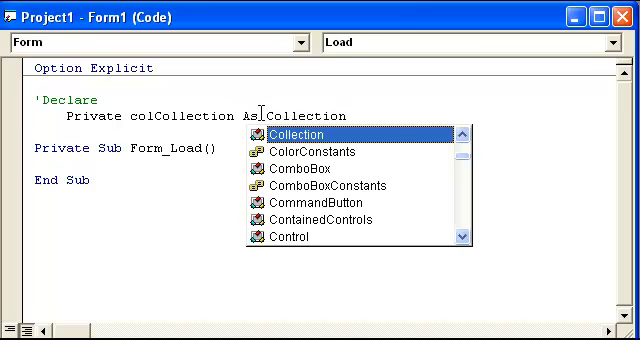
type("New")
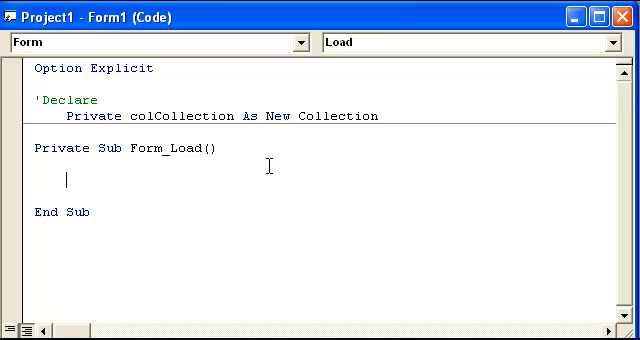
Add an 'Announce comment and colCollection.Add Command1, "W" to Form_Load.
type("'Announce")
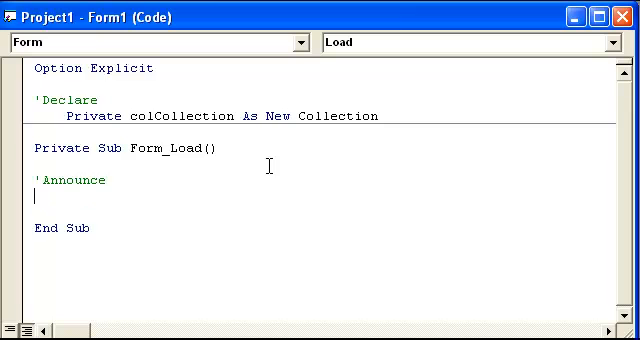
type("colColo")
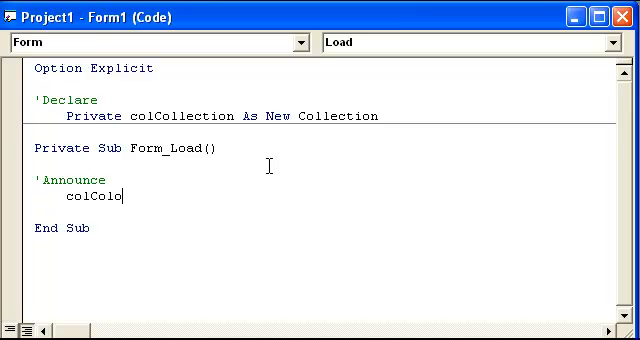
type("lec")
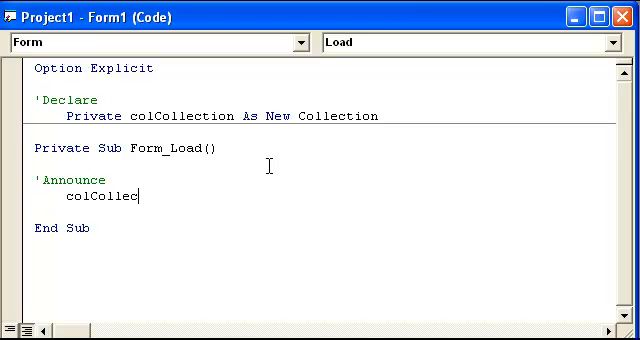
type("tion.Add")
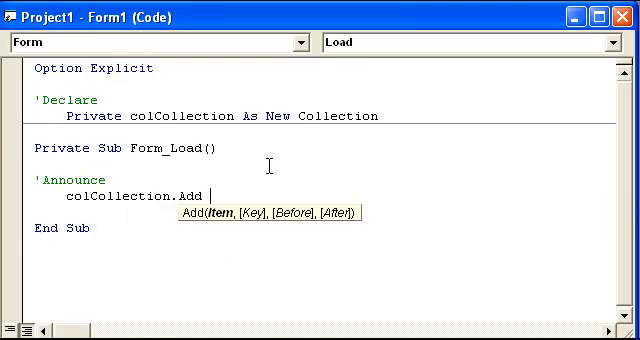
type("Command1, \"")
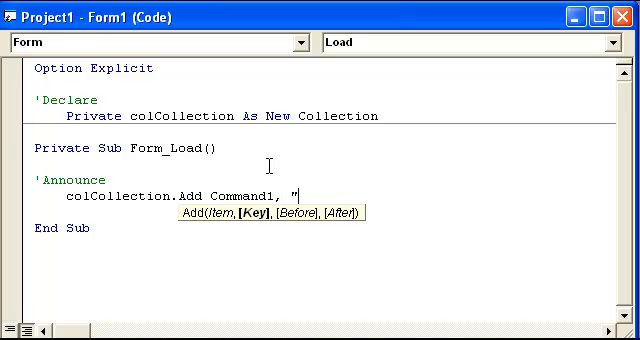
type("W")
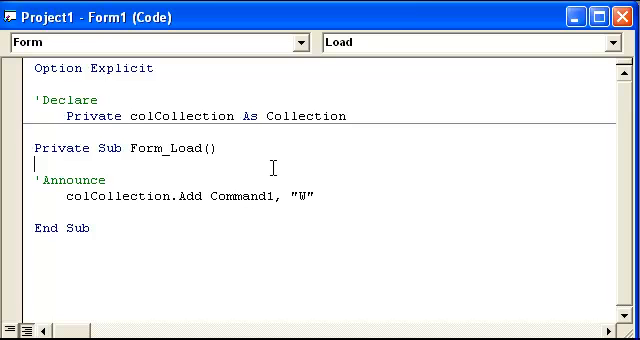
Type Set colCollection = New Collection, then put New into the colCollection declaration.
type("Set c")
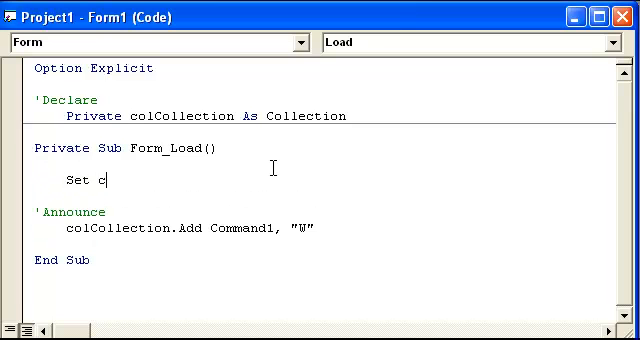
type("olCo")
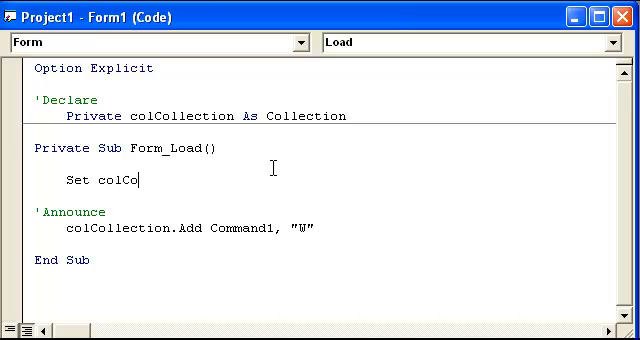
type("llection =")
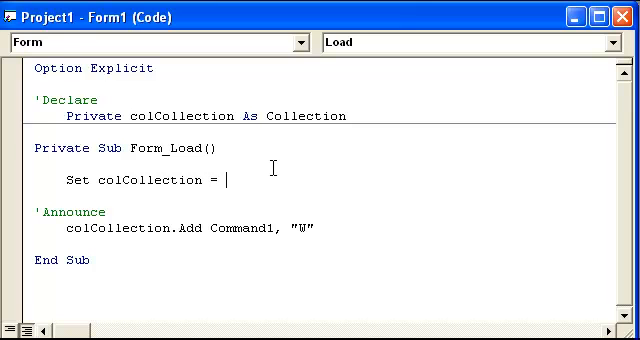
type("New collection")
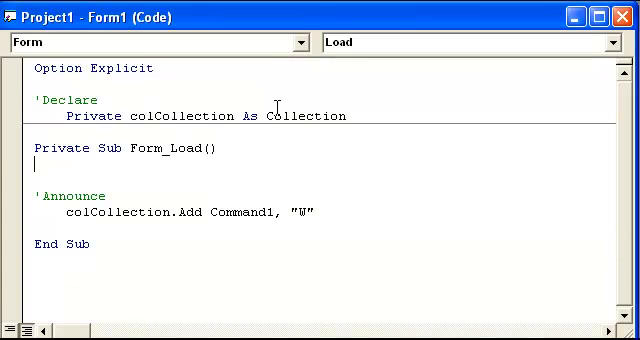
type("New")
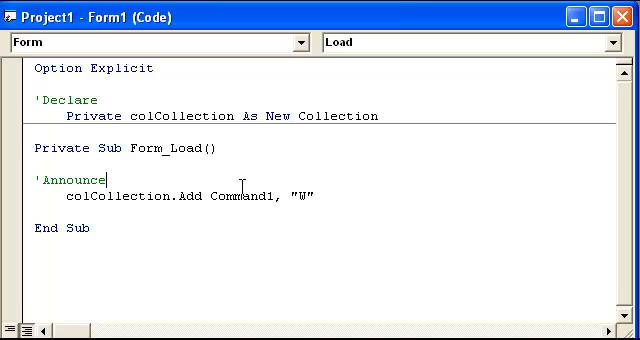
mouse_move(207, 33)
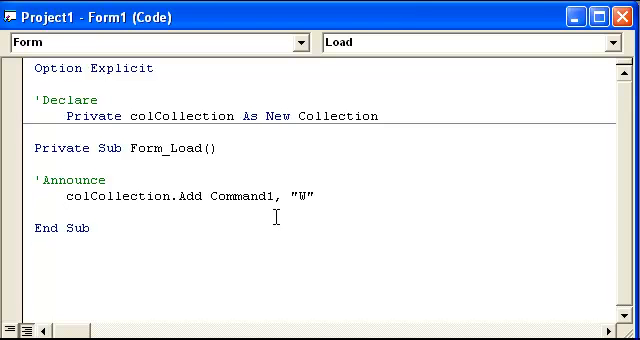
Highlight Command1 and place the cursor at the end of the Add line.
double_click(247, 195)
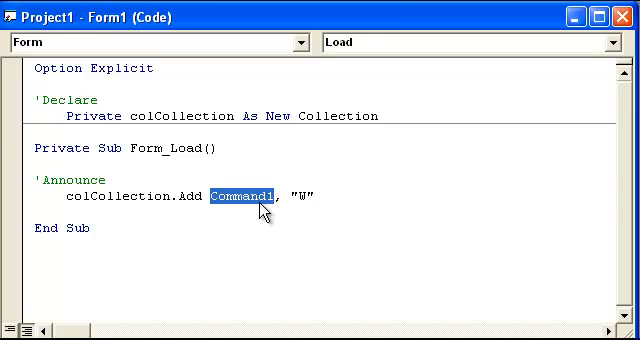
left_click(255, 194)
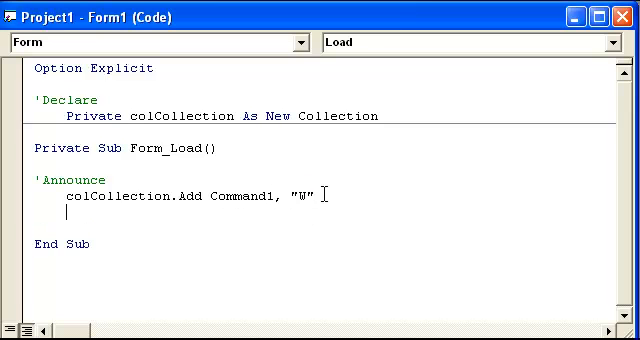
Add the line colCollection.Add Label1, "S" to Form_Load and open a blank line below.
type("colCollectio")
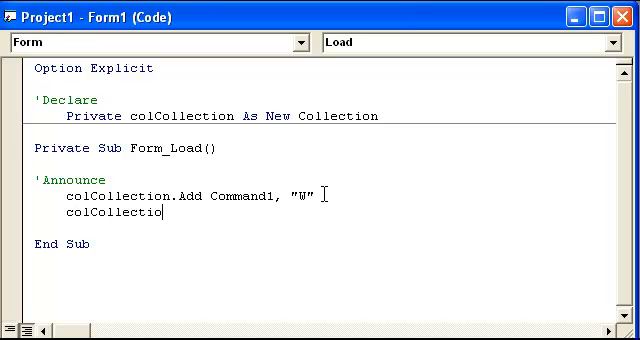
type(".Add Label")
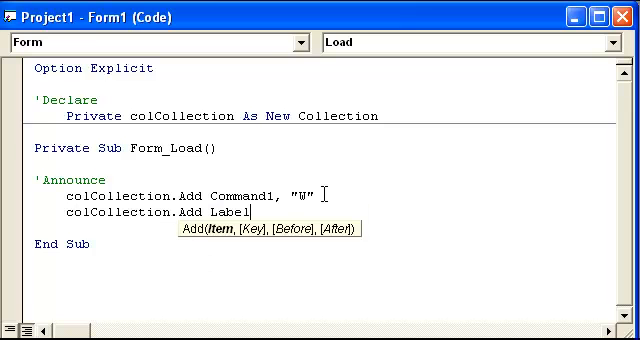
type("1, \"S\"")
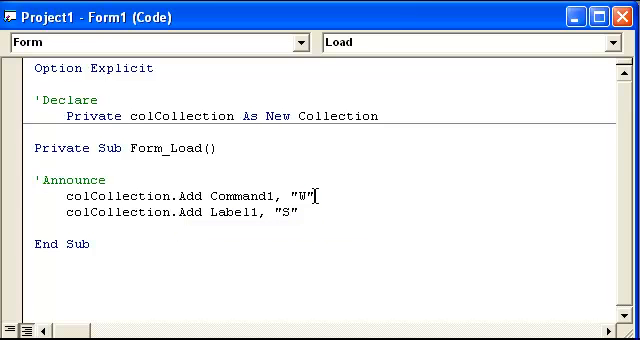
double_click(301, 190)
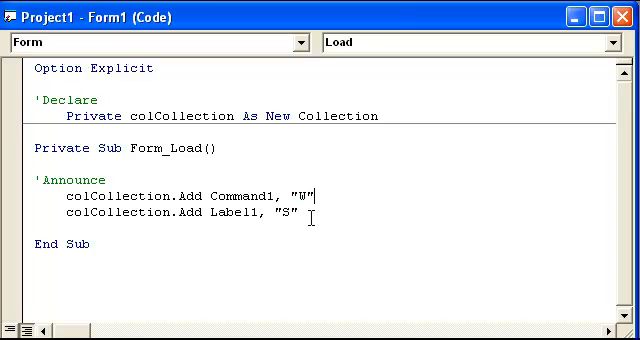
key("enter")
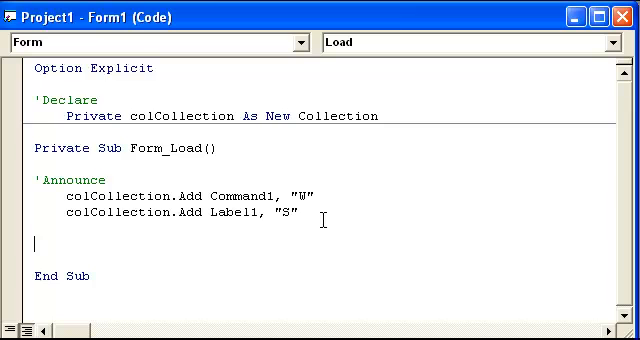
Write MsgBox colCollection.Item("W").Name in Form_Load and remove the stray duplicate MsgBox text.
type("colColl")
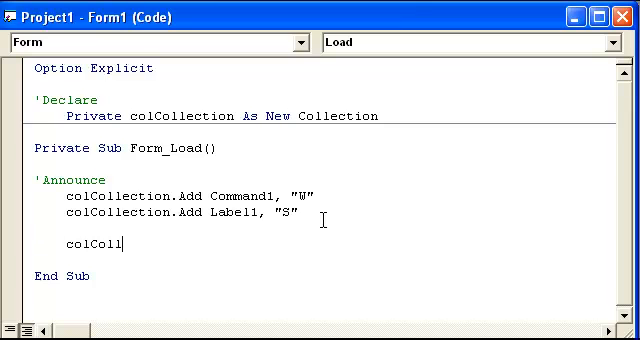
type("ection.Item")
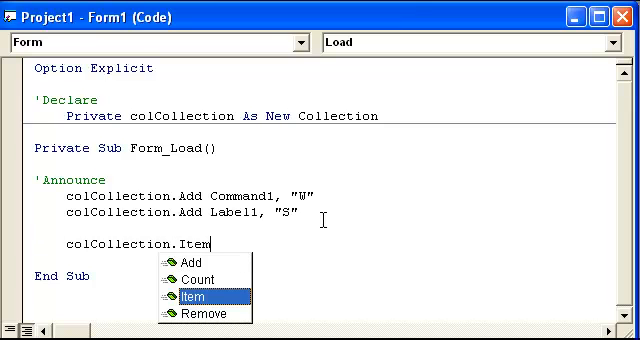
type("(")
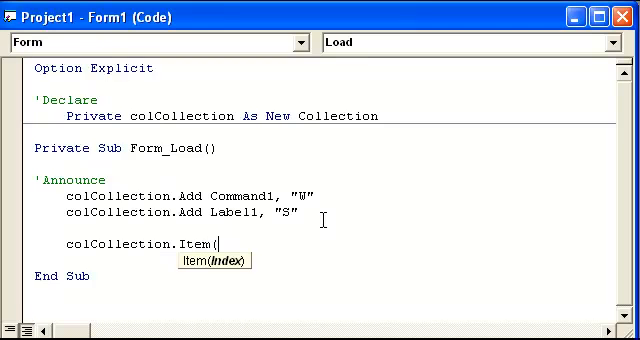
type("\"W\")")
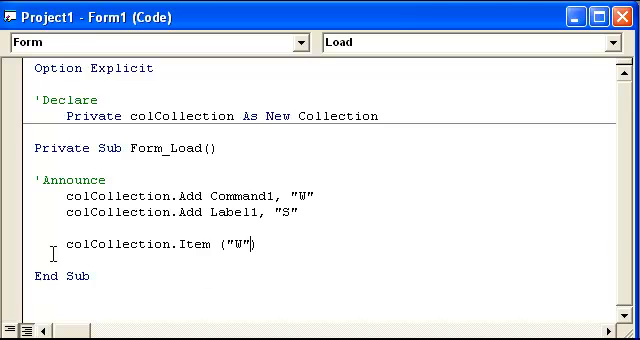
type("MsgBox")
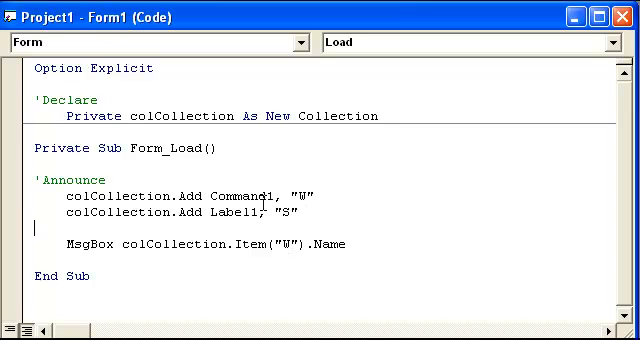
mouse_move(295, 190)
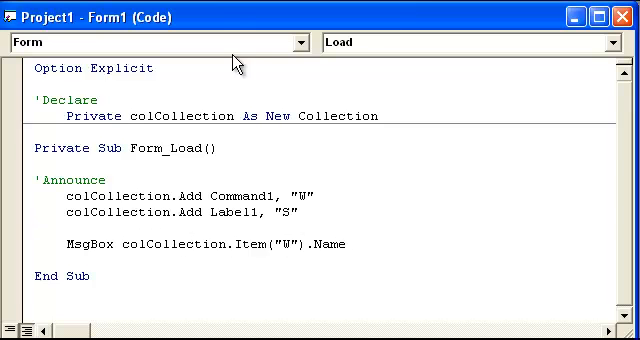
key("F5")
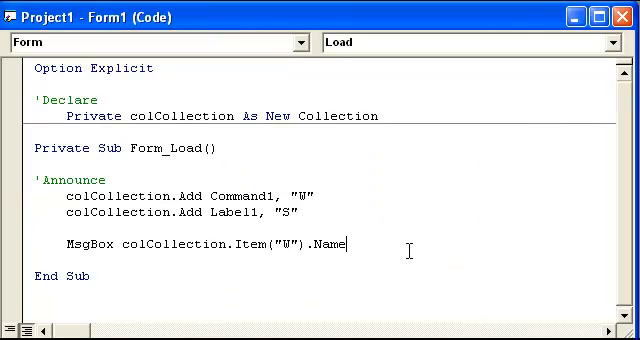
type("MsgBix")
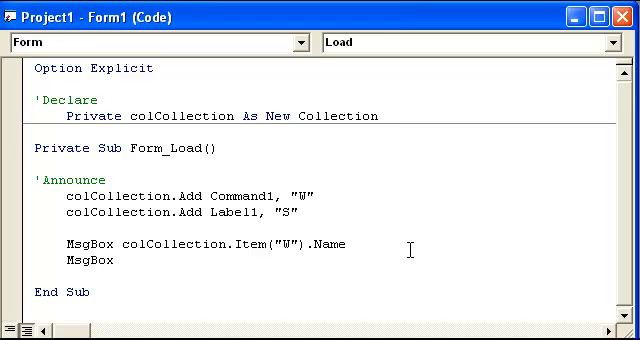
key("Backspace")
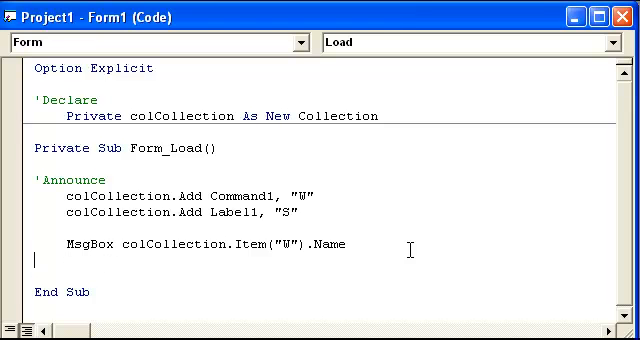